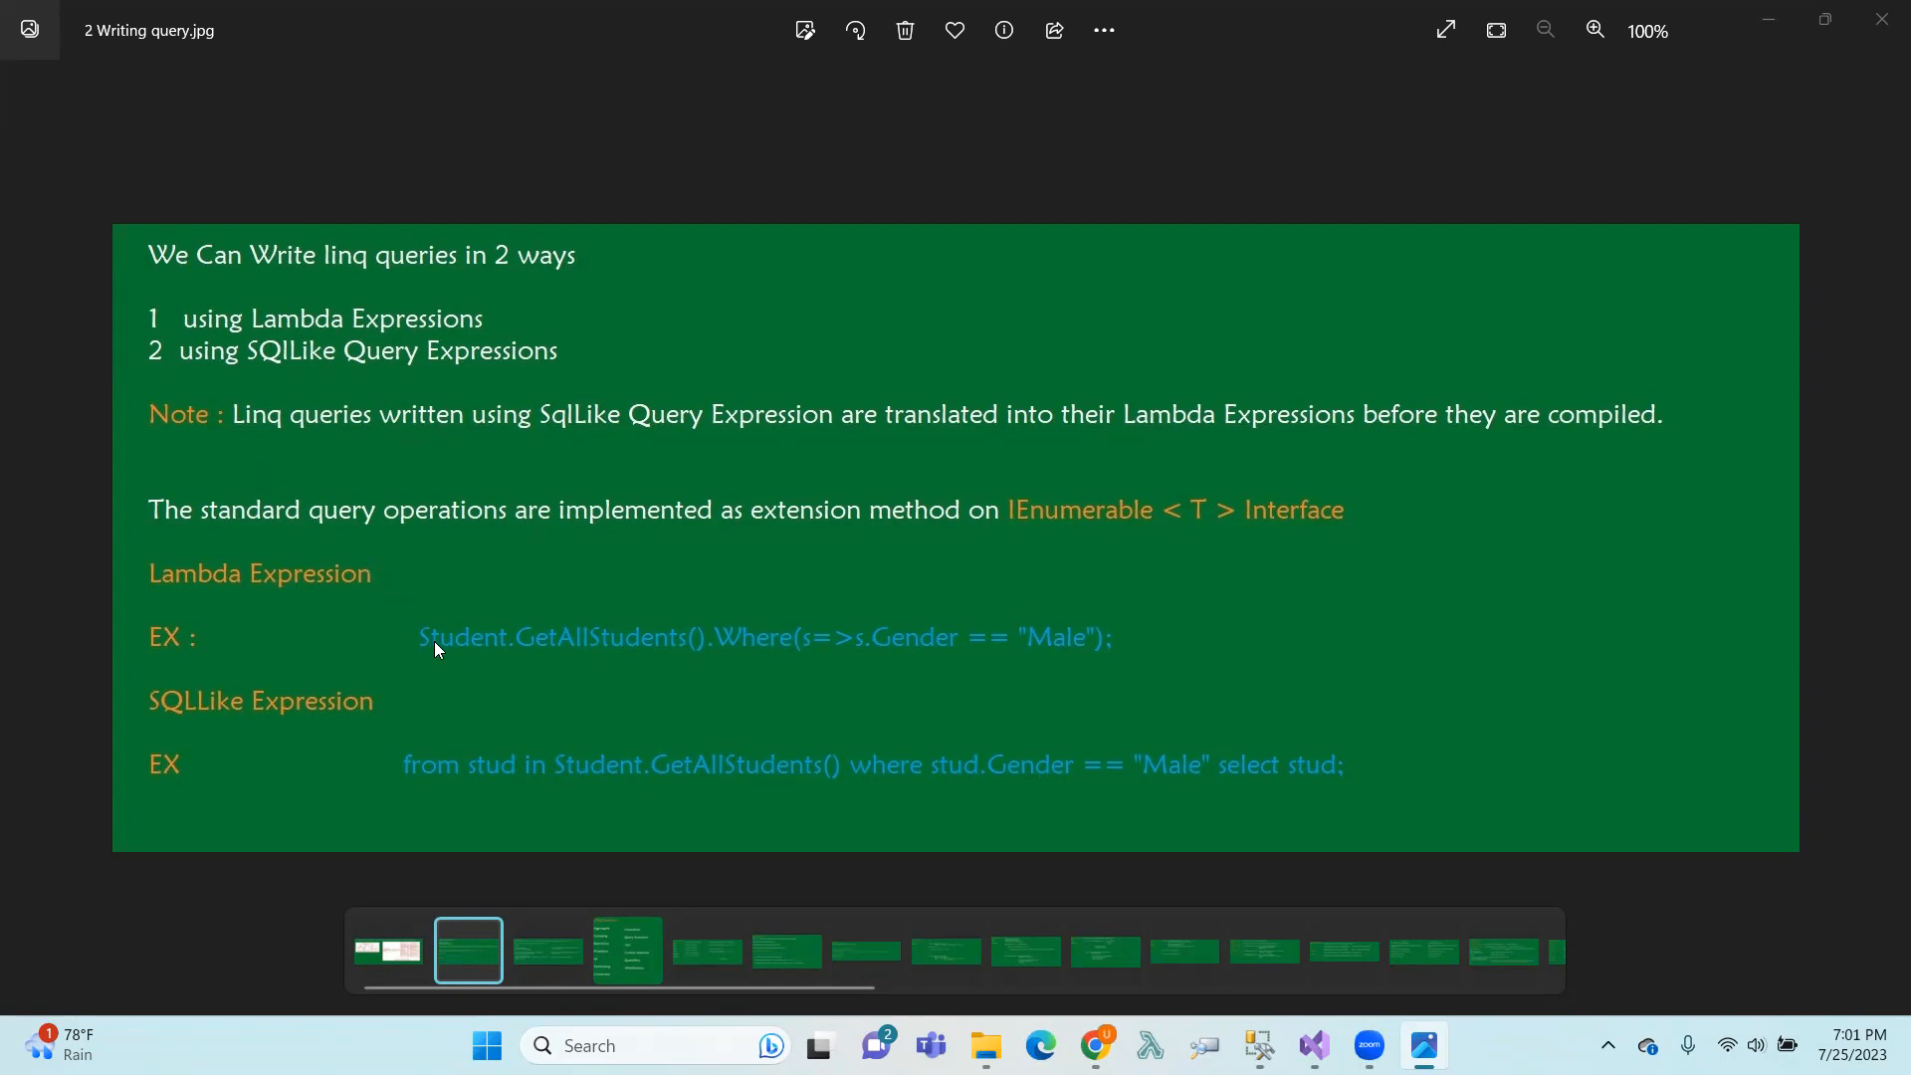
{"action": "mouse_move", "coordinate": [770, 9]}
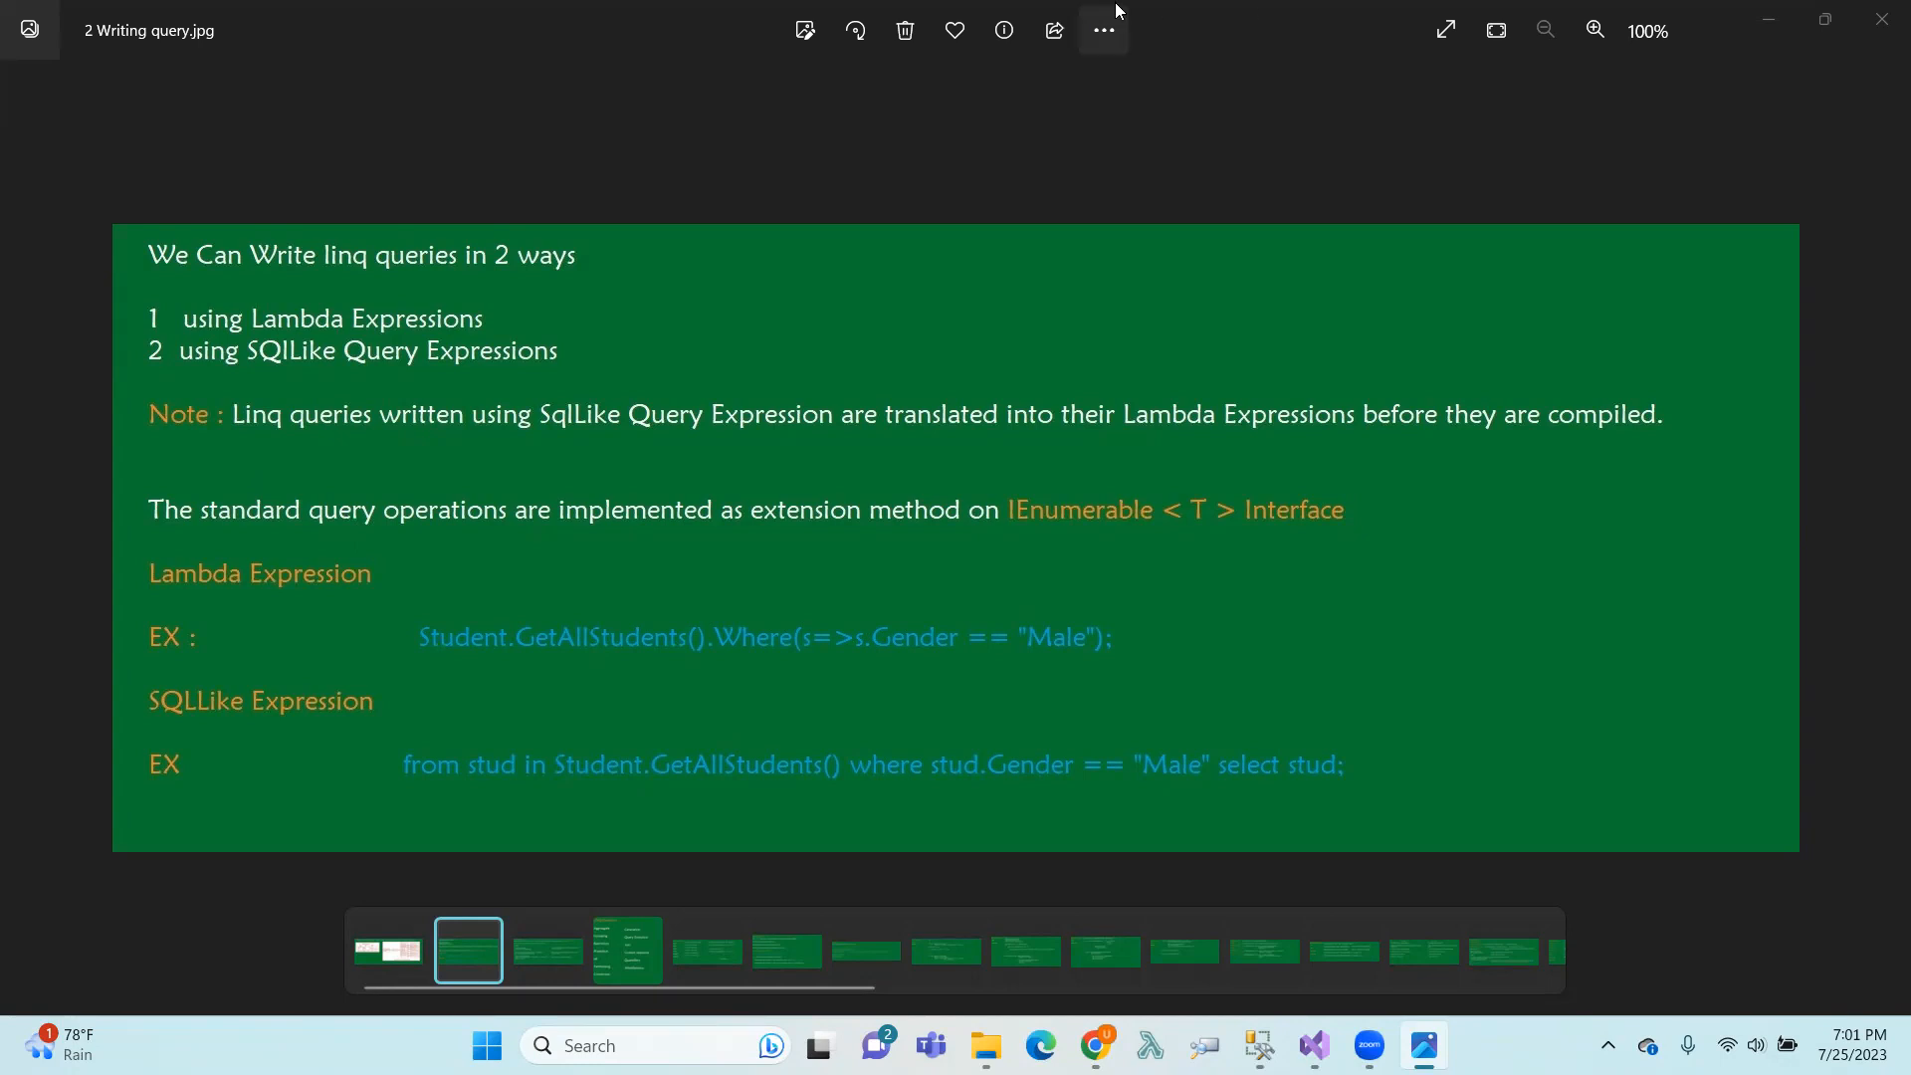
{"action": "mouse_move", "coordinate": [1102, 29]}
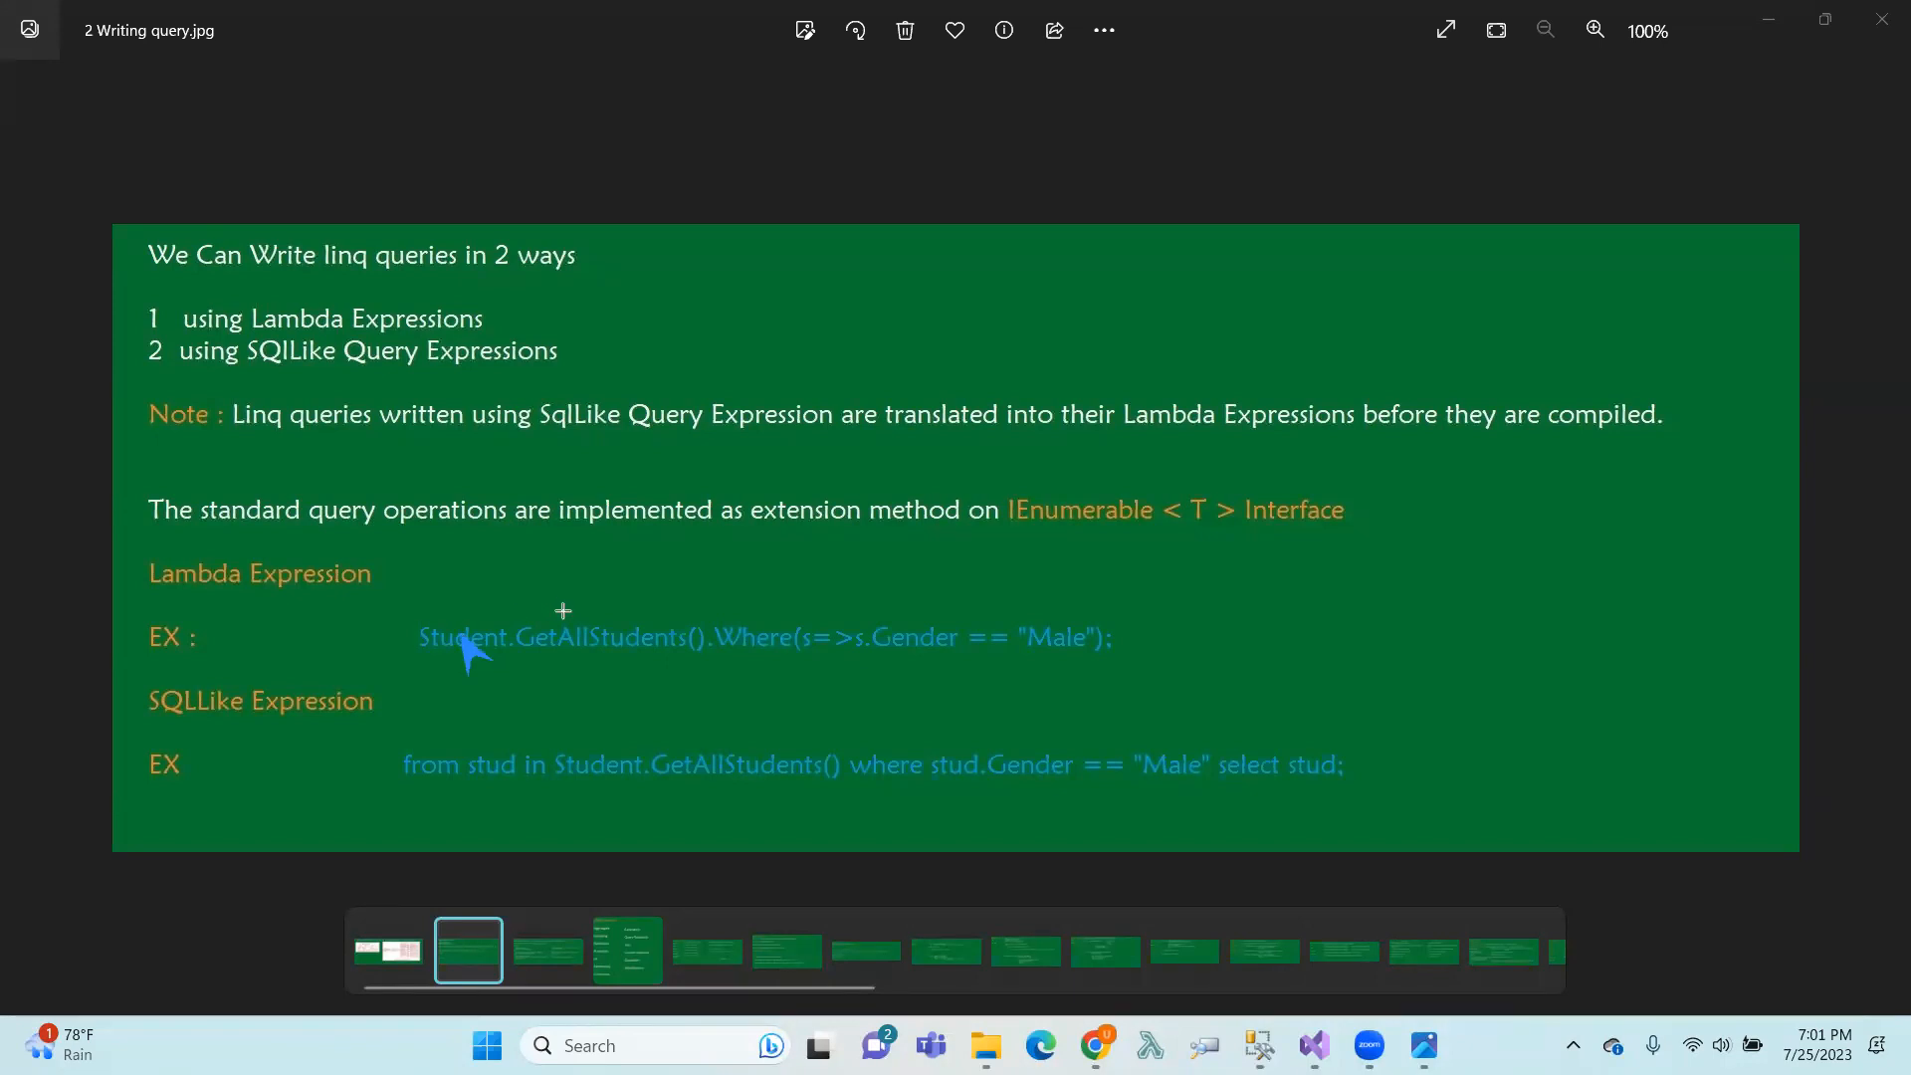
{"action": "mouse_move", "coordinate": [529, 564]}
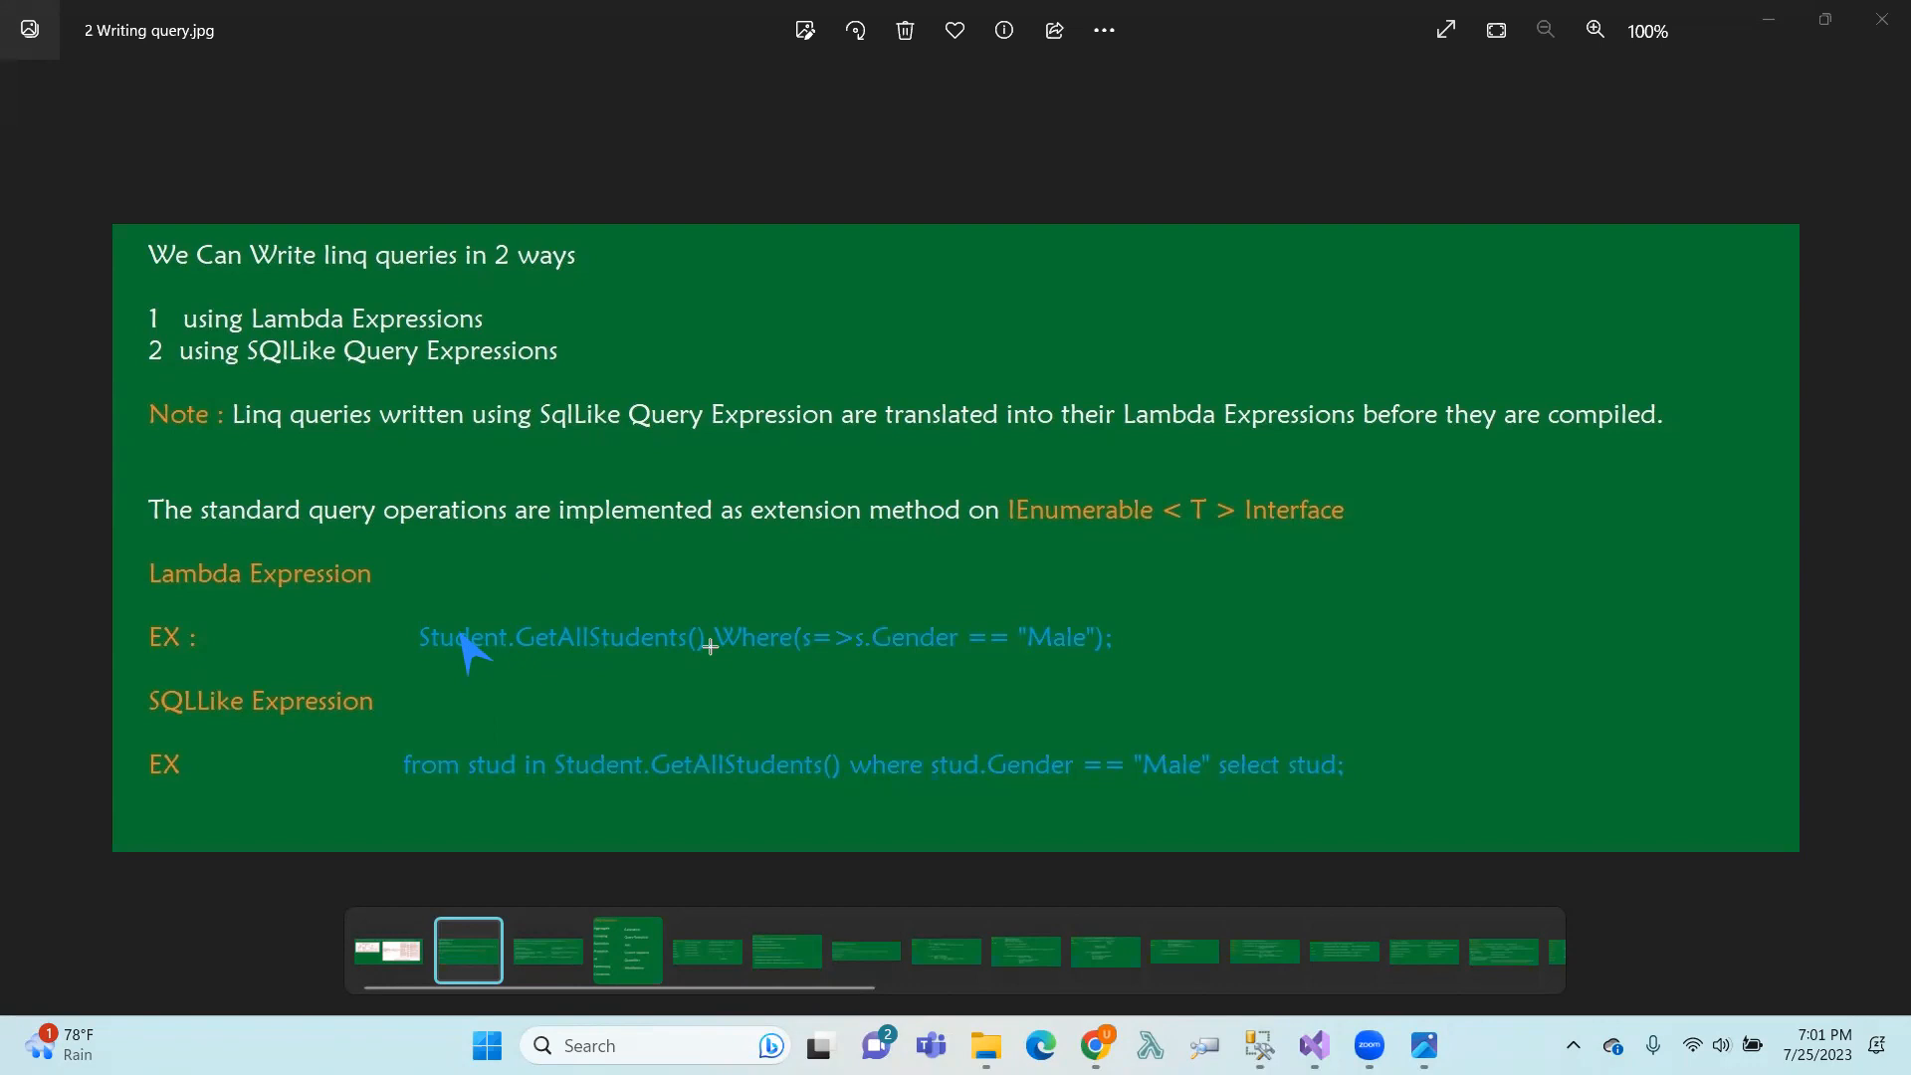
{"action": "mouse_move", "coordinate": [749, 640]}
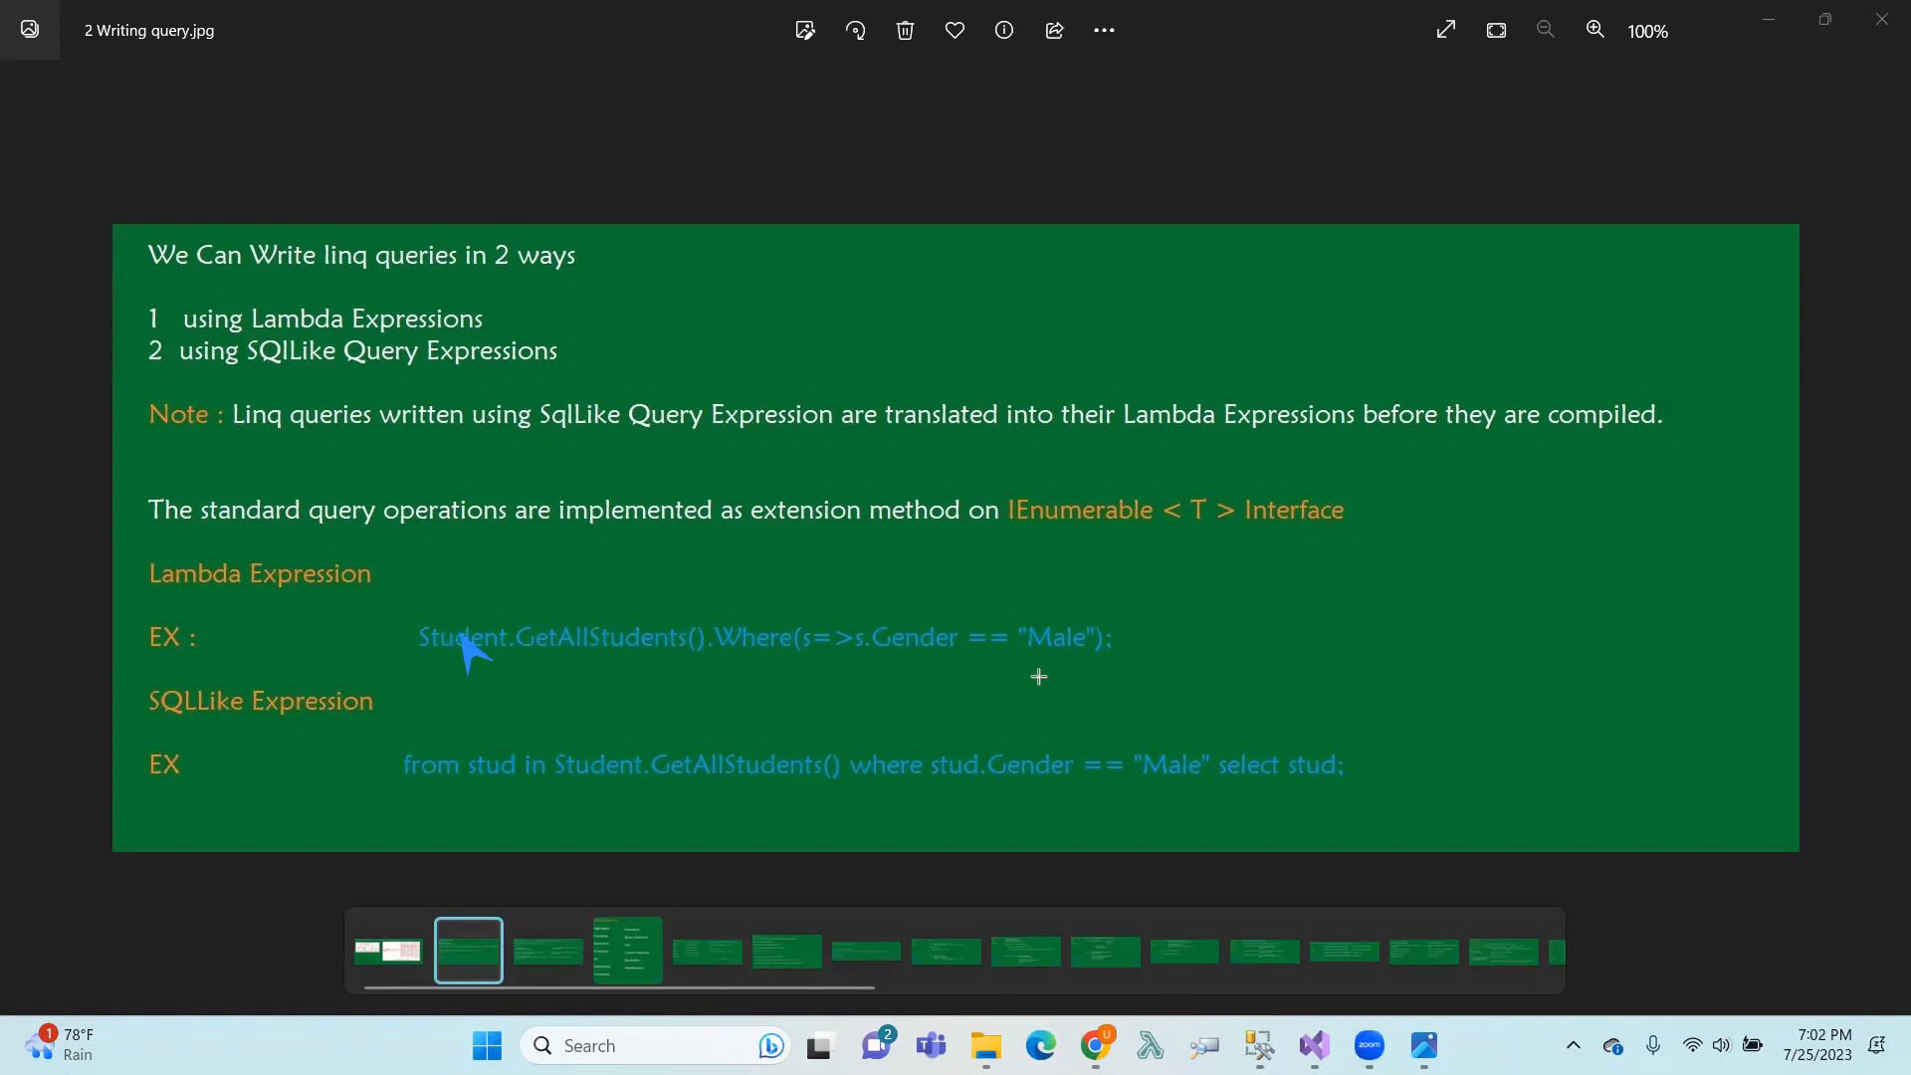
{"action": "mouse_move", "coordinate": [406, 783]}
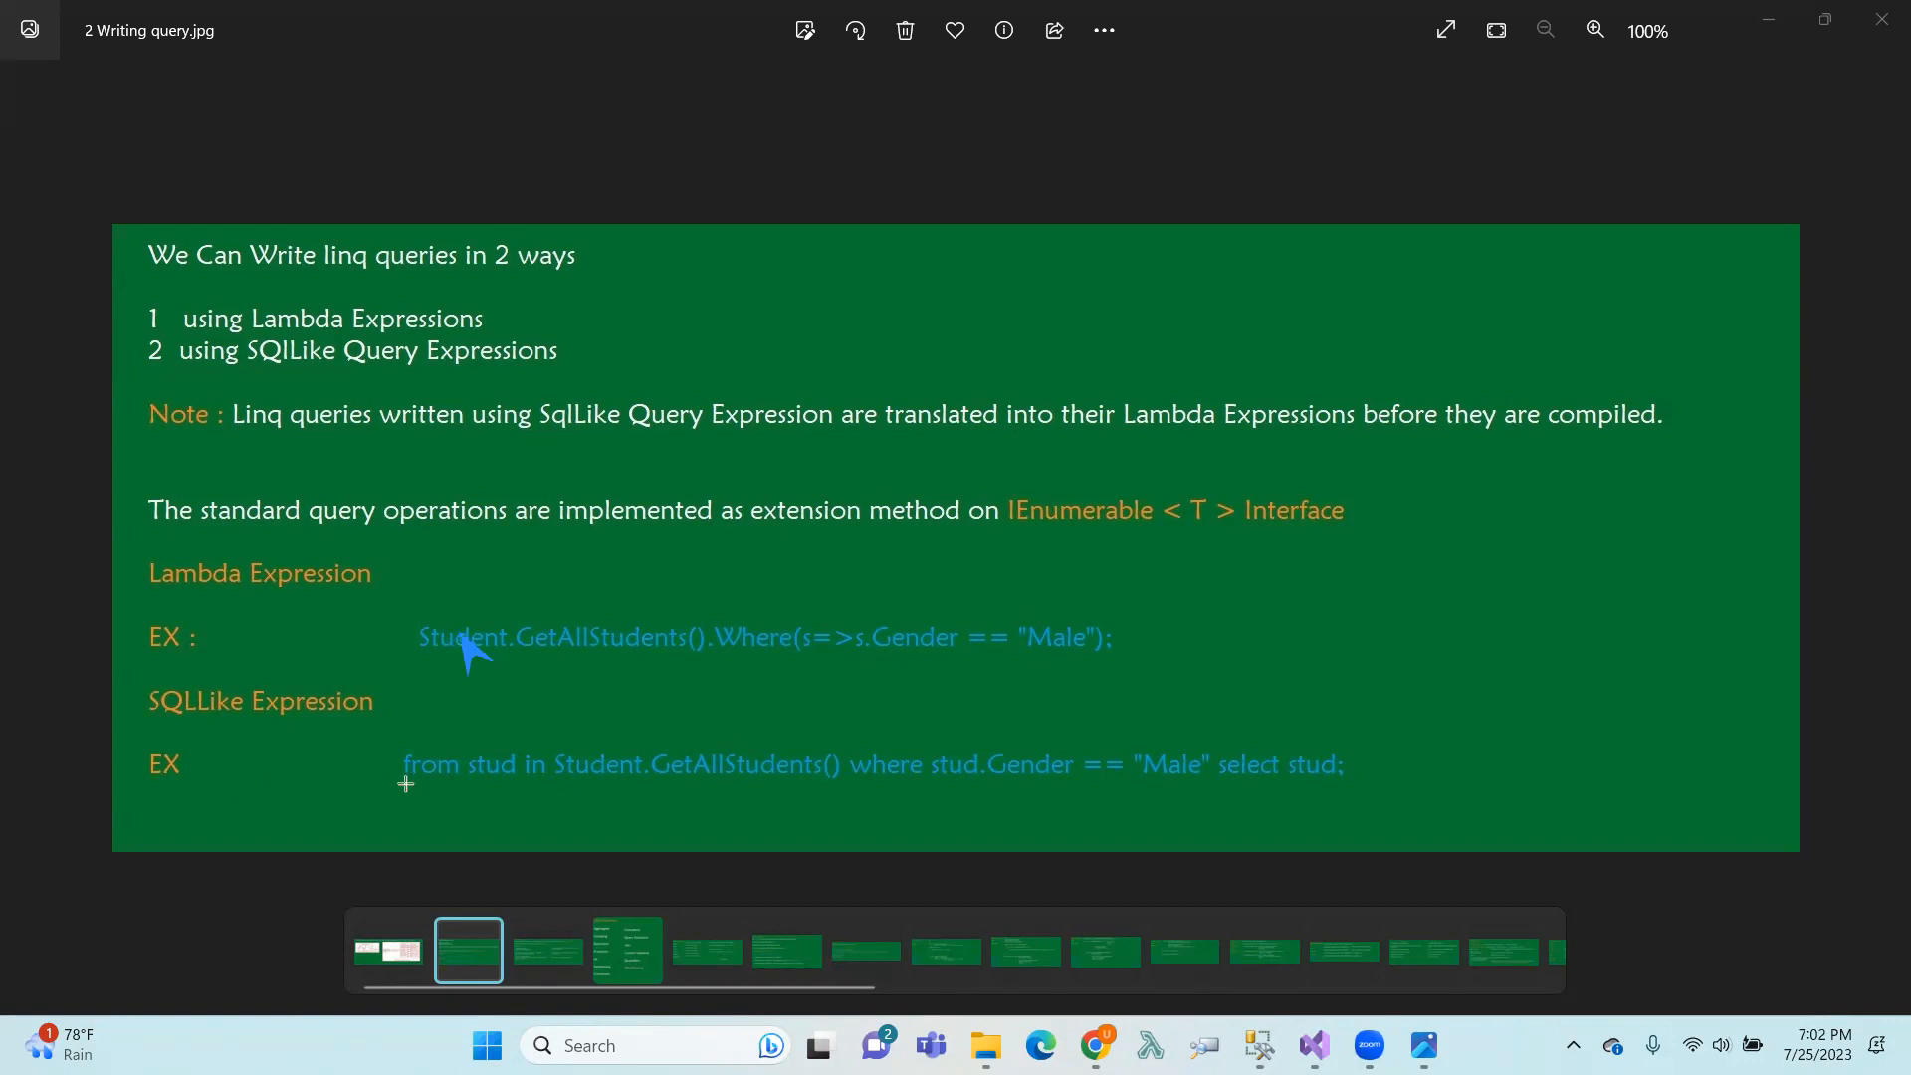
{"action": "mouse_move", "coordinate": [439, 798]}
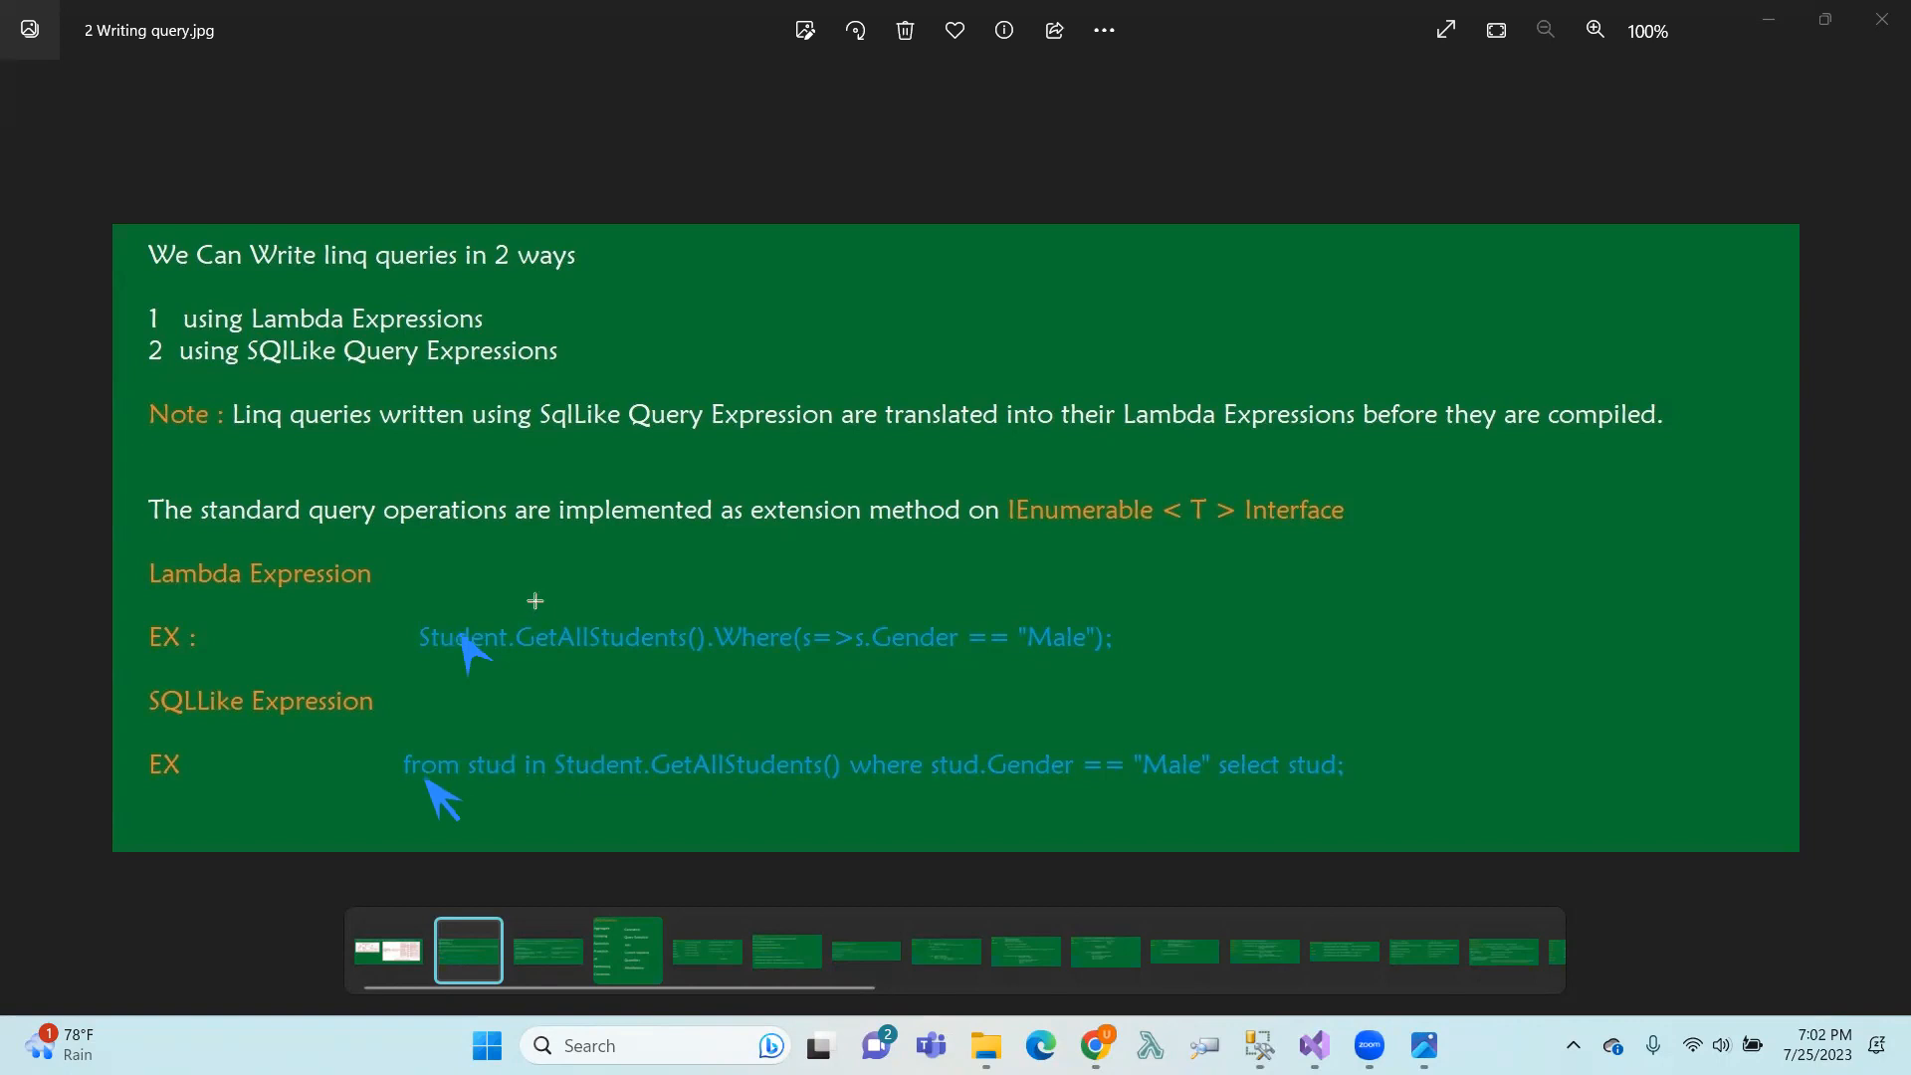
{"action": "mouse_move", "coordinate": [586, 656]}
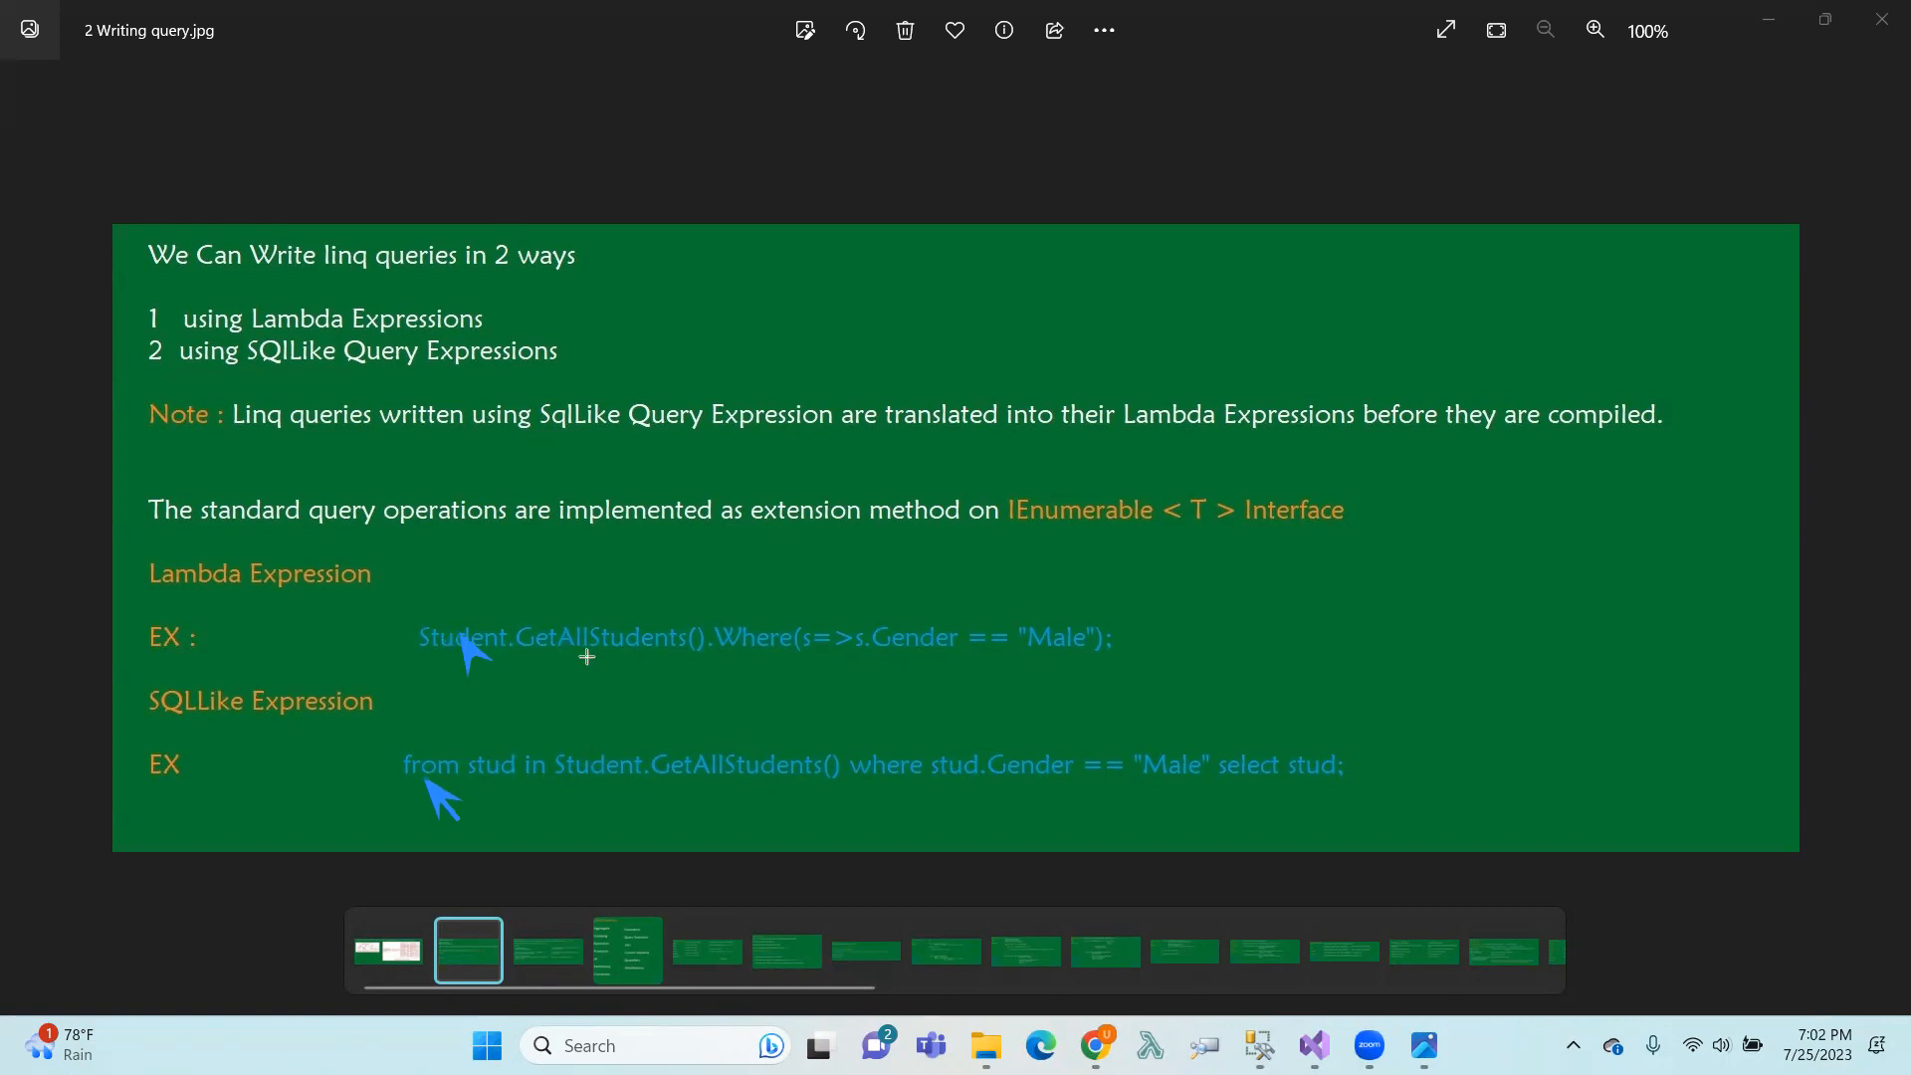
{"action": "mouse_move", "coordinate": [700, 667]}
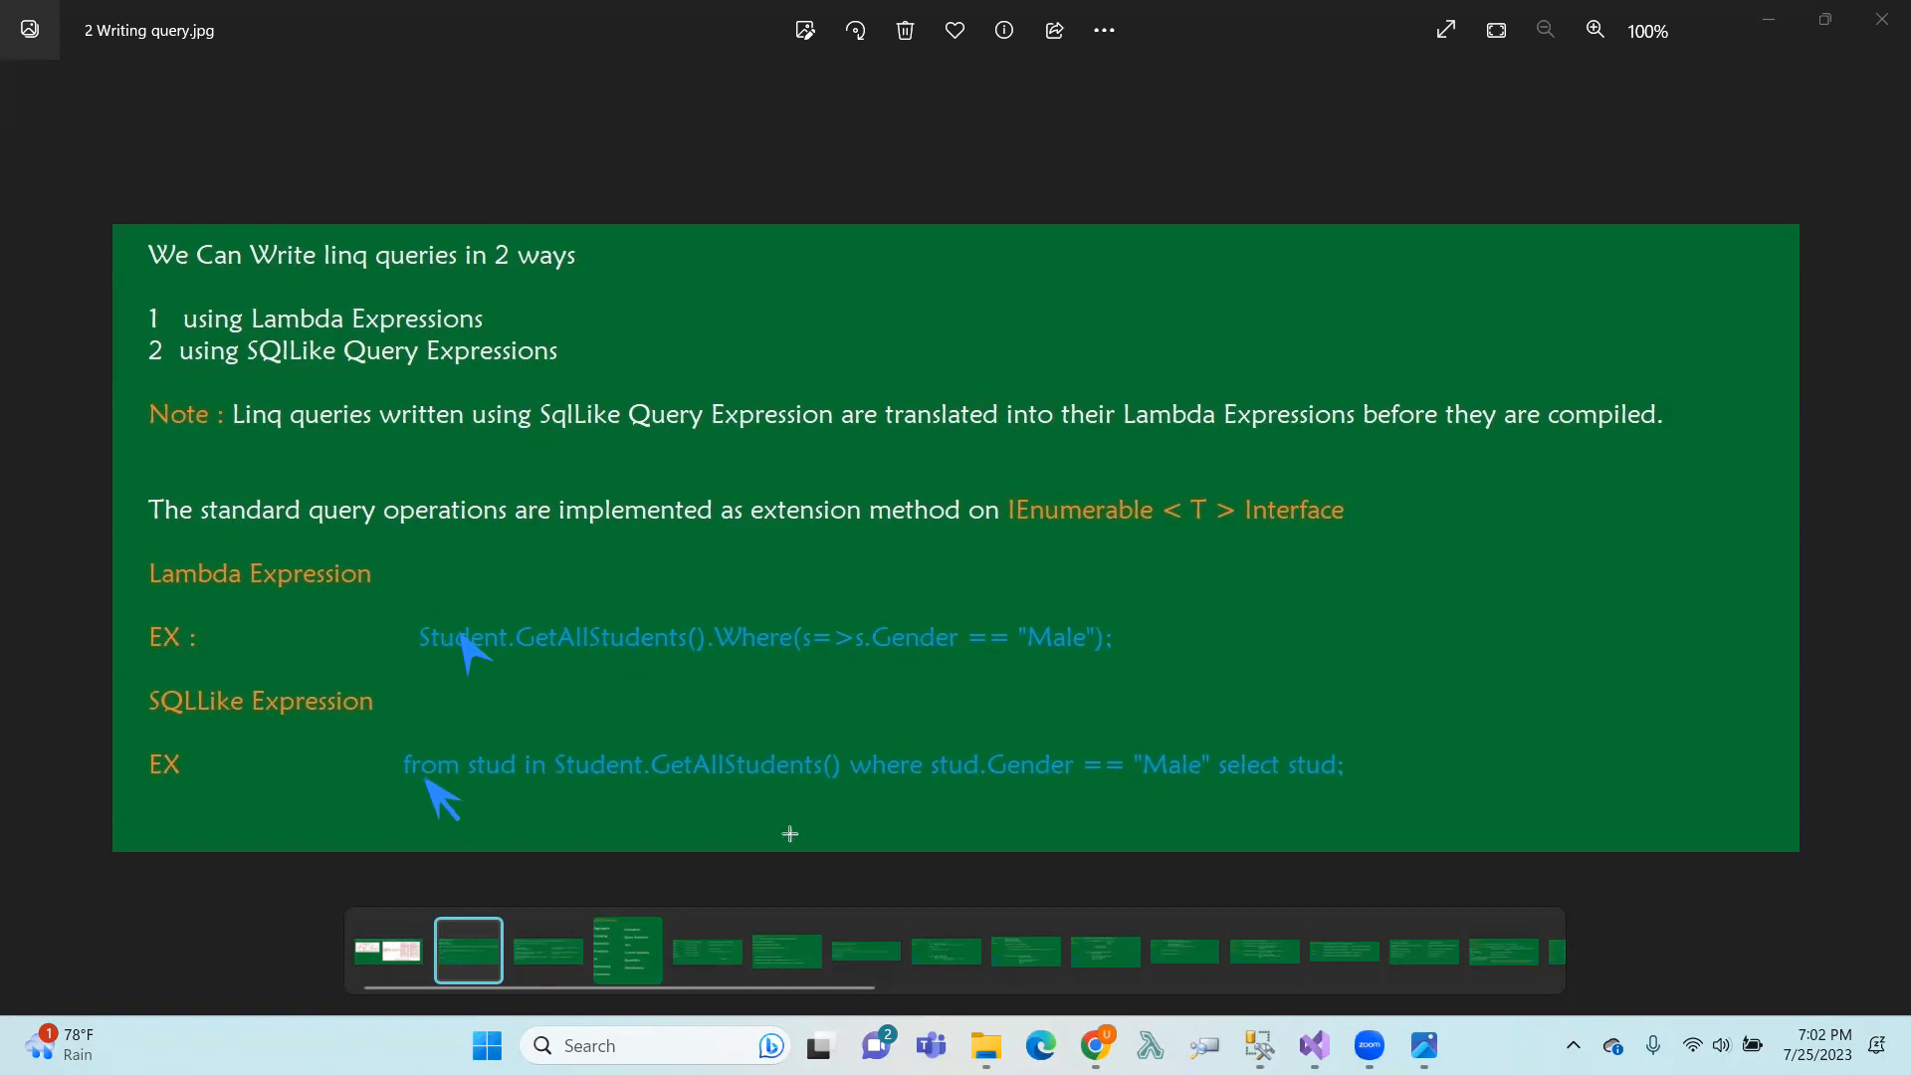
Draw a blue arrow pointing at Student.GetAllStudents() in the SQL-like query example
{"action": "left_click_drag", "start_coordinate": [789, 835], "coordinate": [640, 780]}
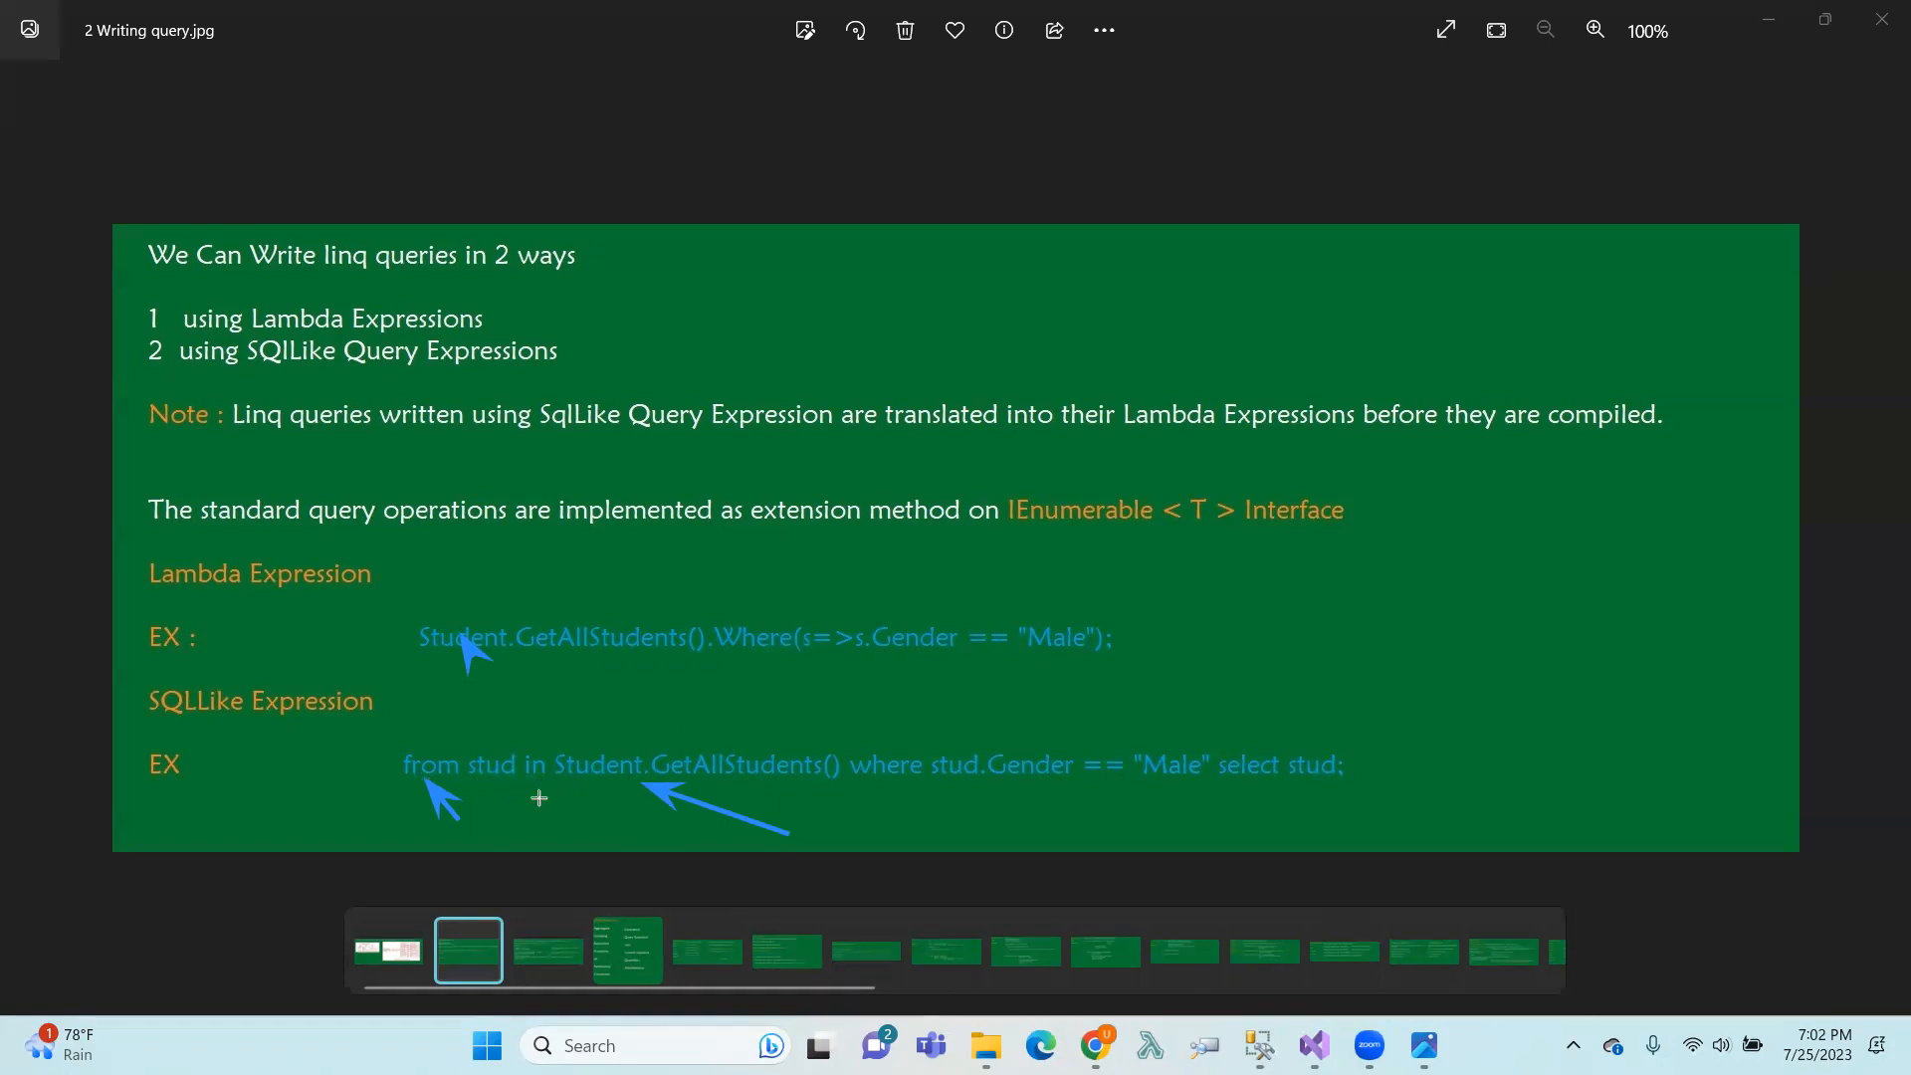
{"action": "mouse_move", "coordinate": [578, 695]}
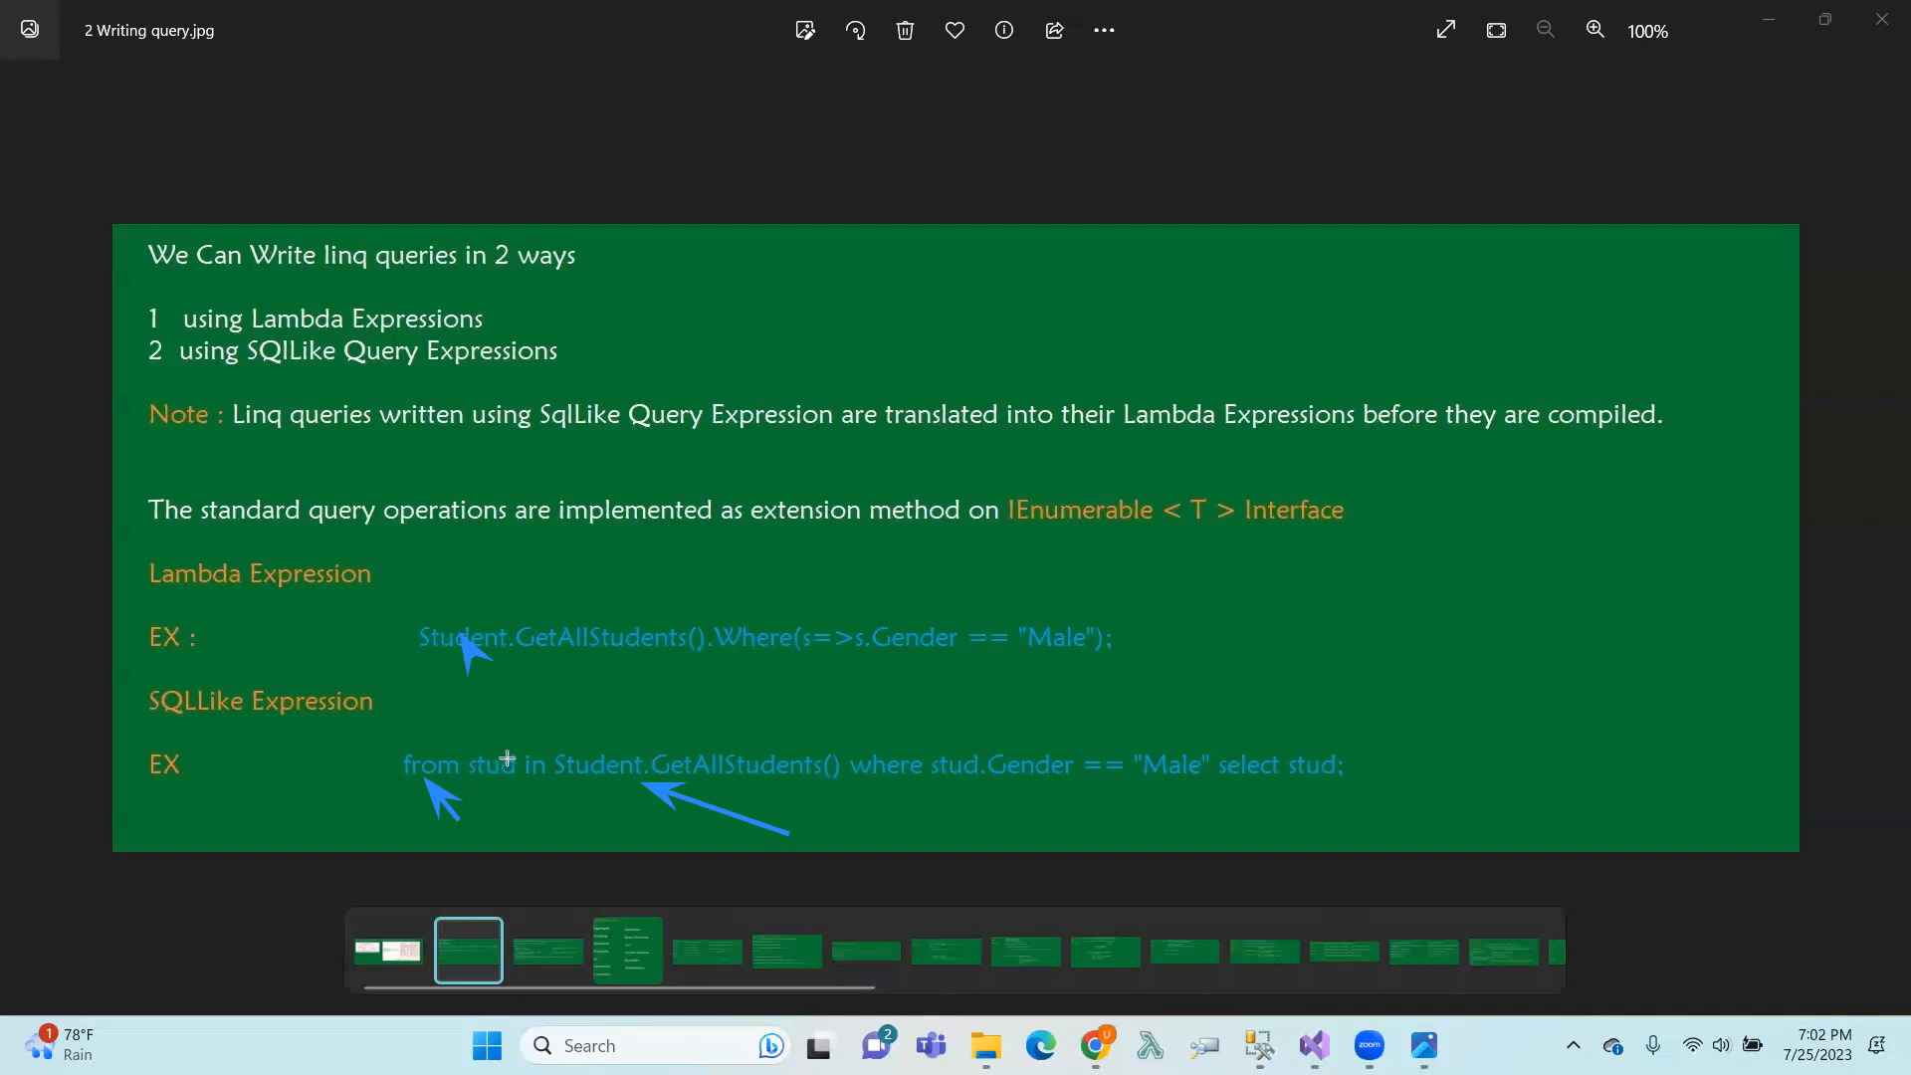
{"action": "mouse_move", "coordinate": [814, 769]}
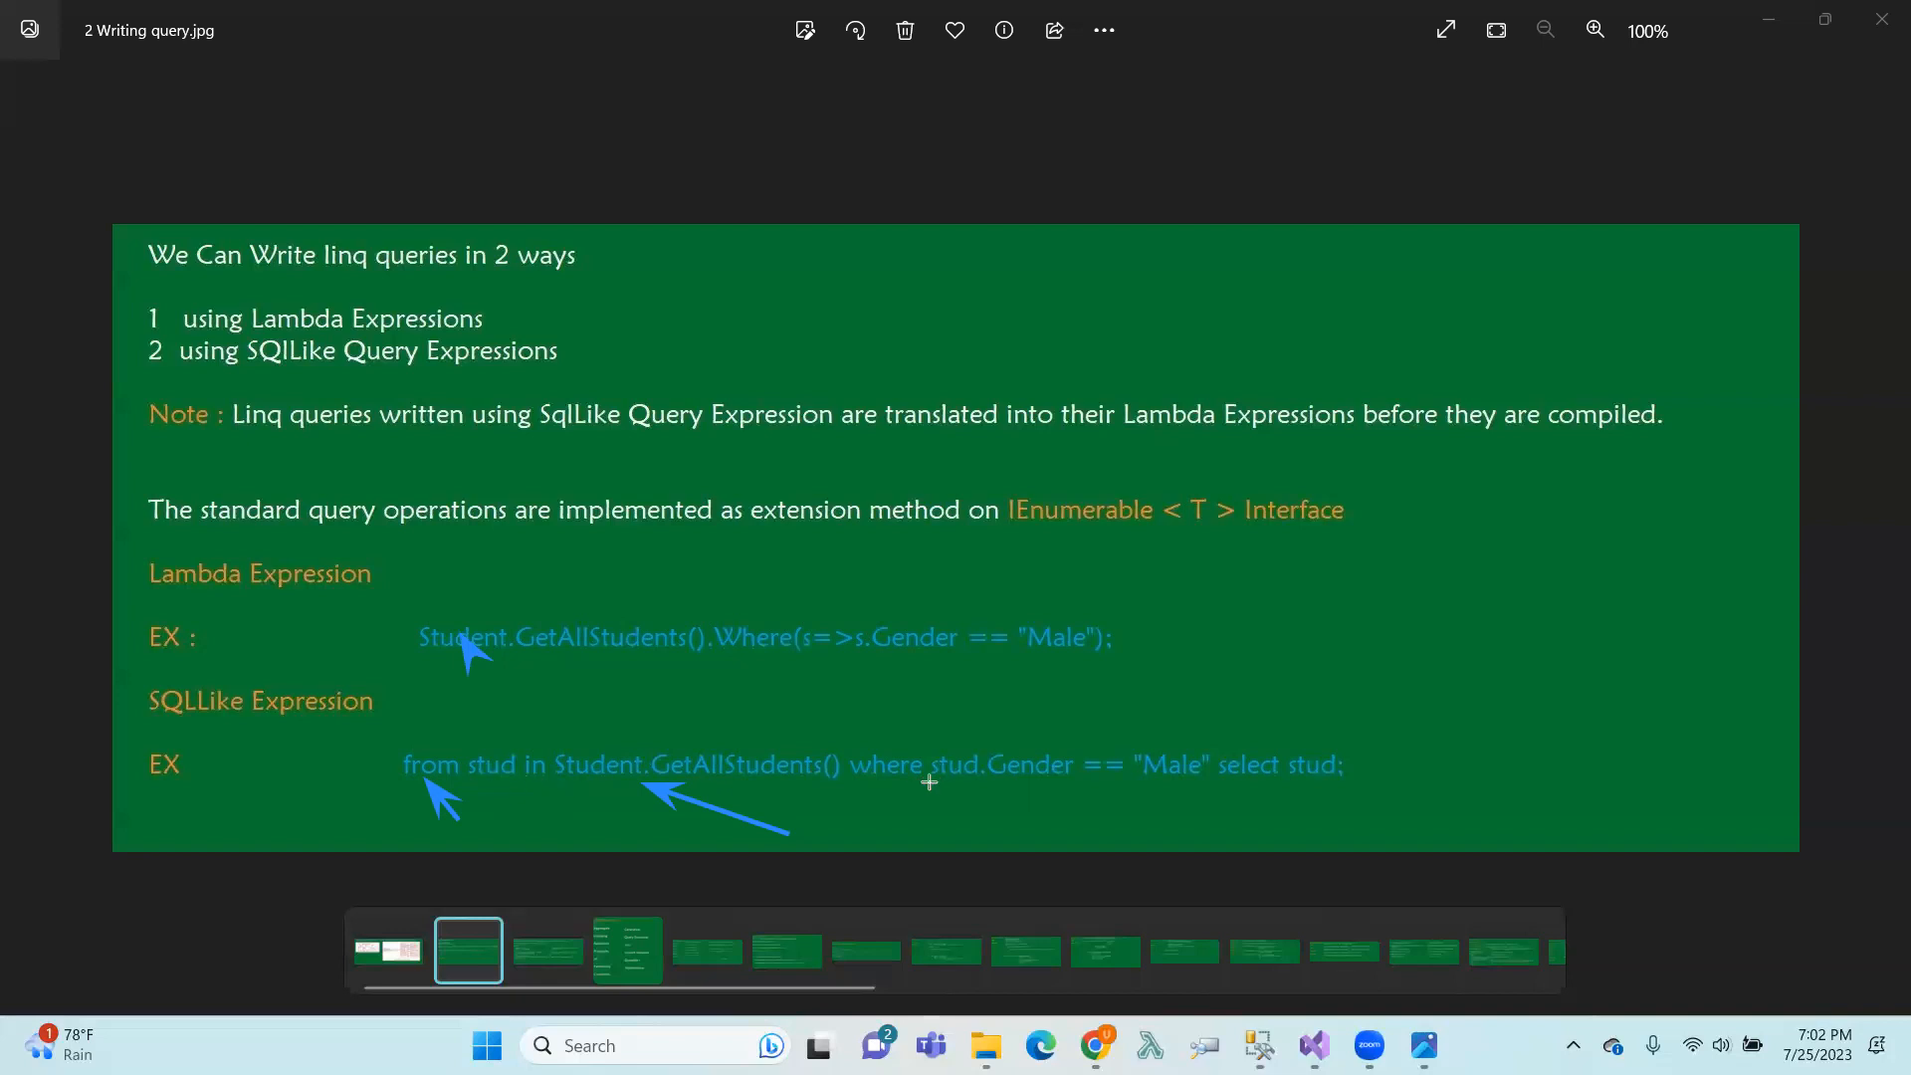
{"action": "mouse_move", "coordinate": [1176, 776]}
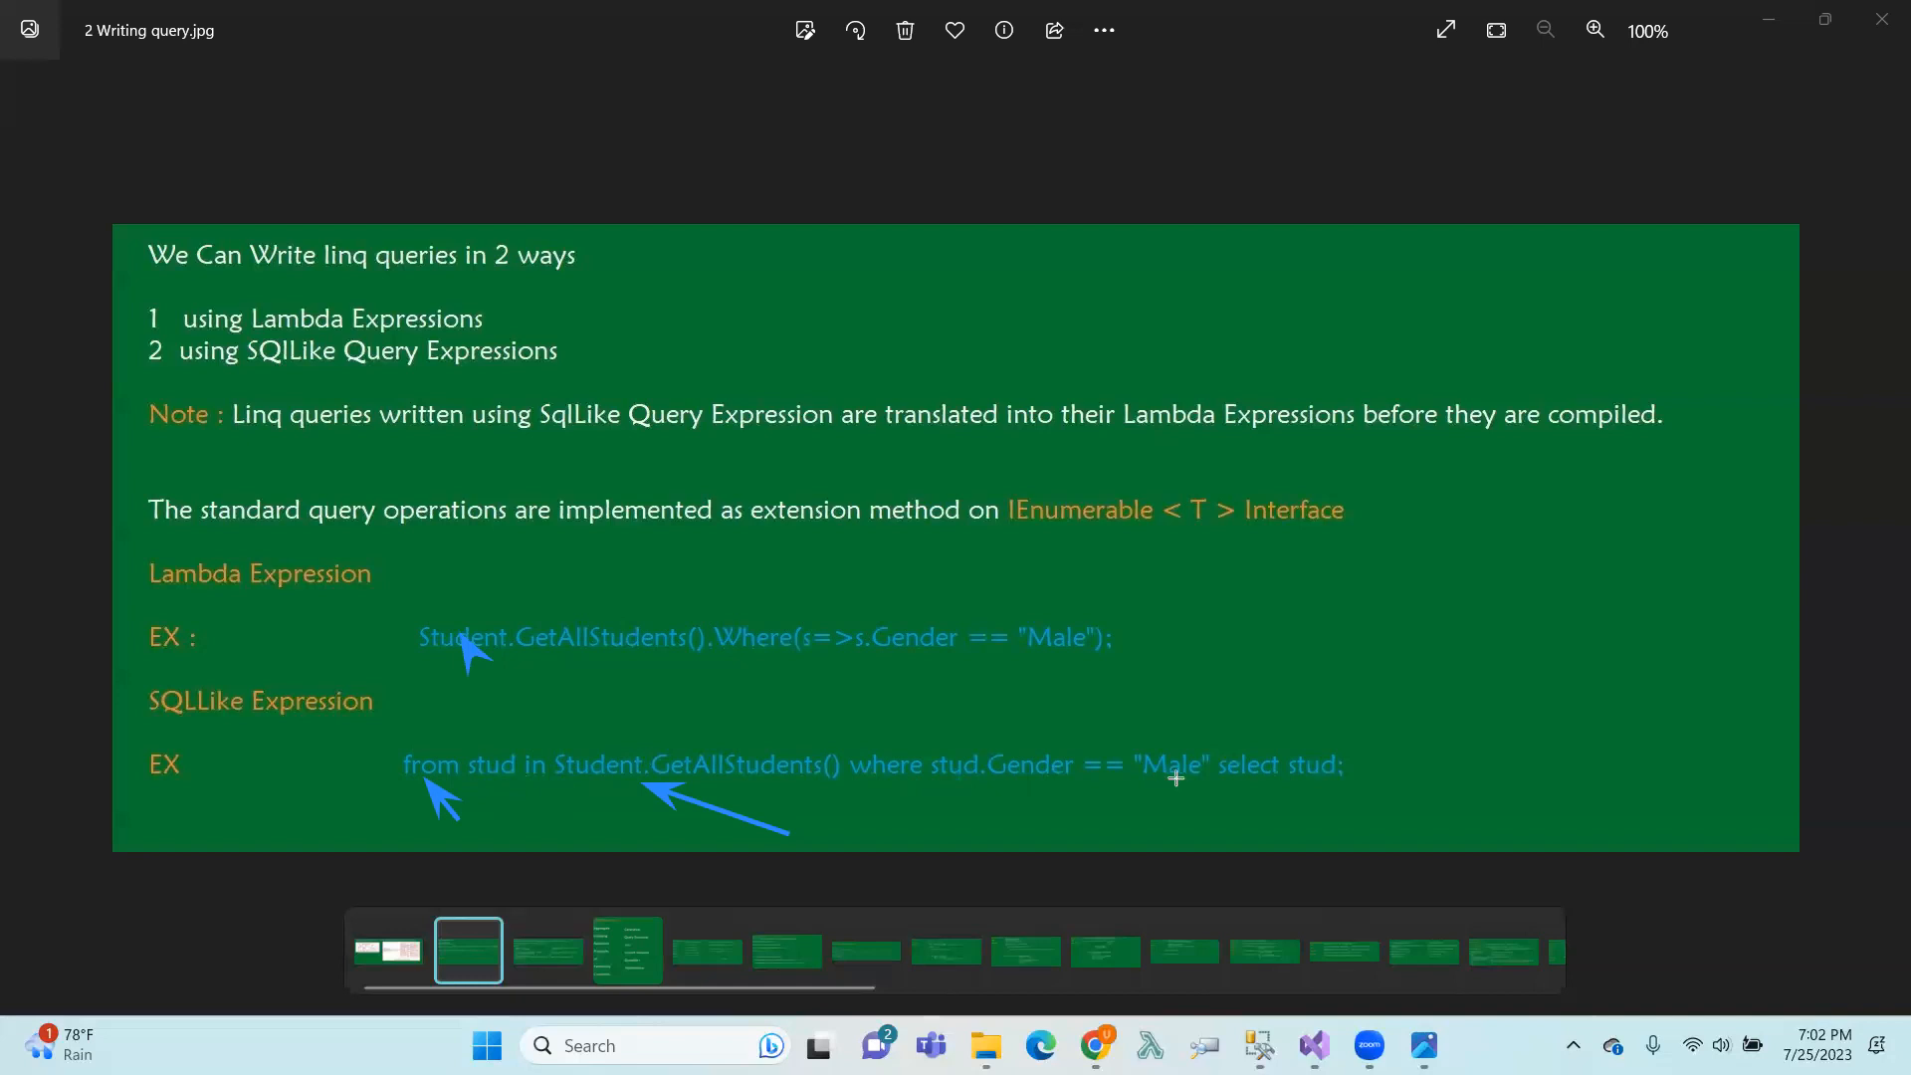
{"action": "mouse_move", "coordinate": [1182, 798]}
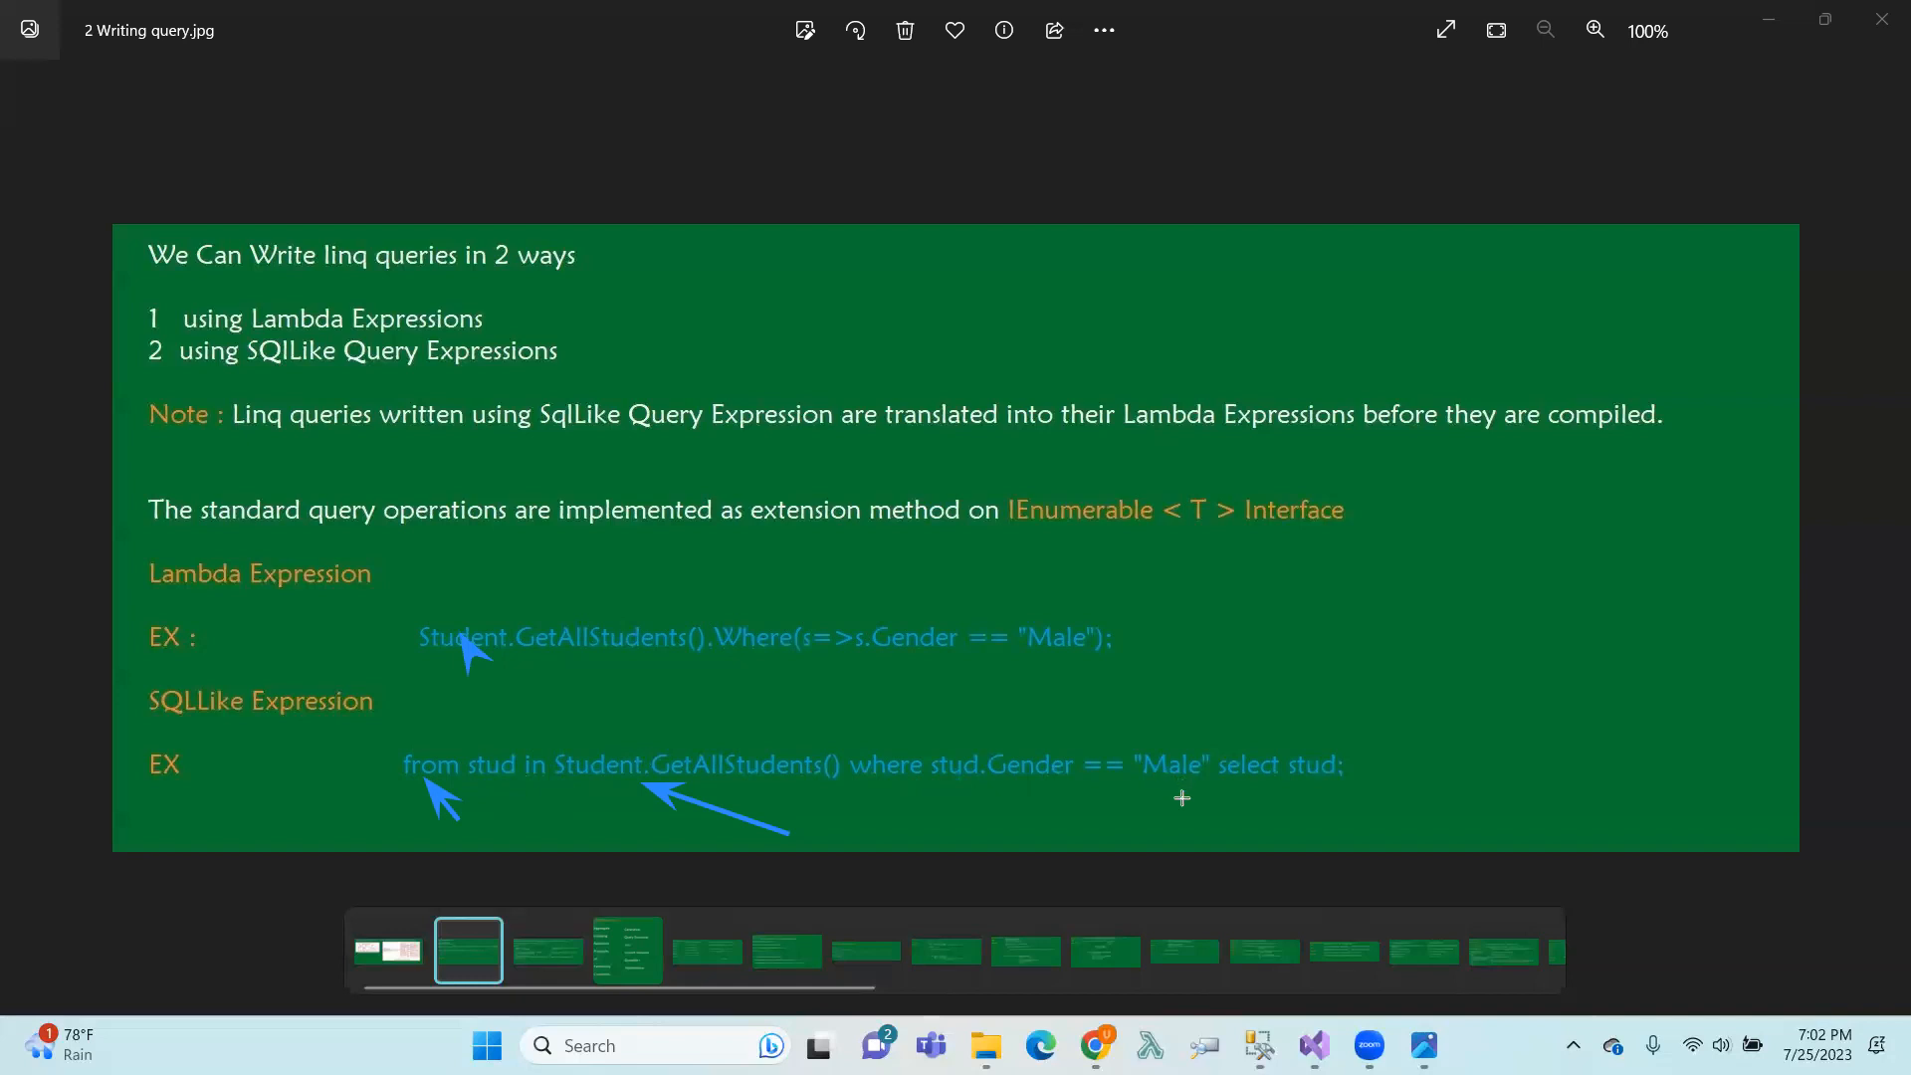
{"action": "mouse_move", "coordinate": [1312, 797]}
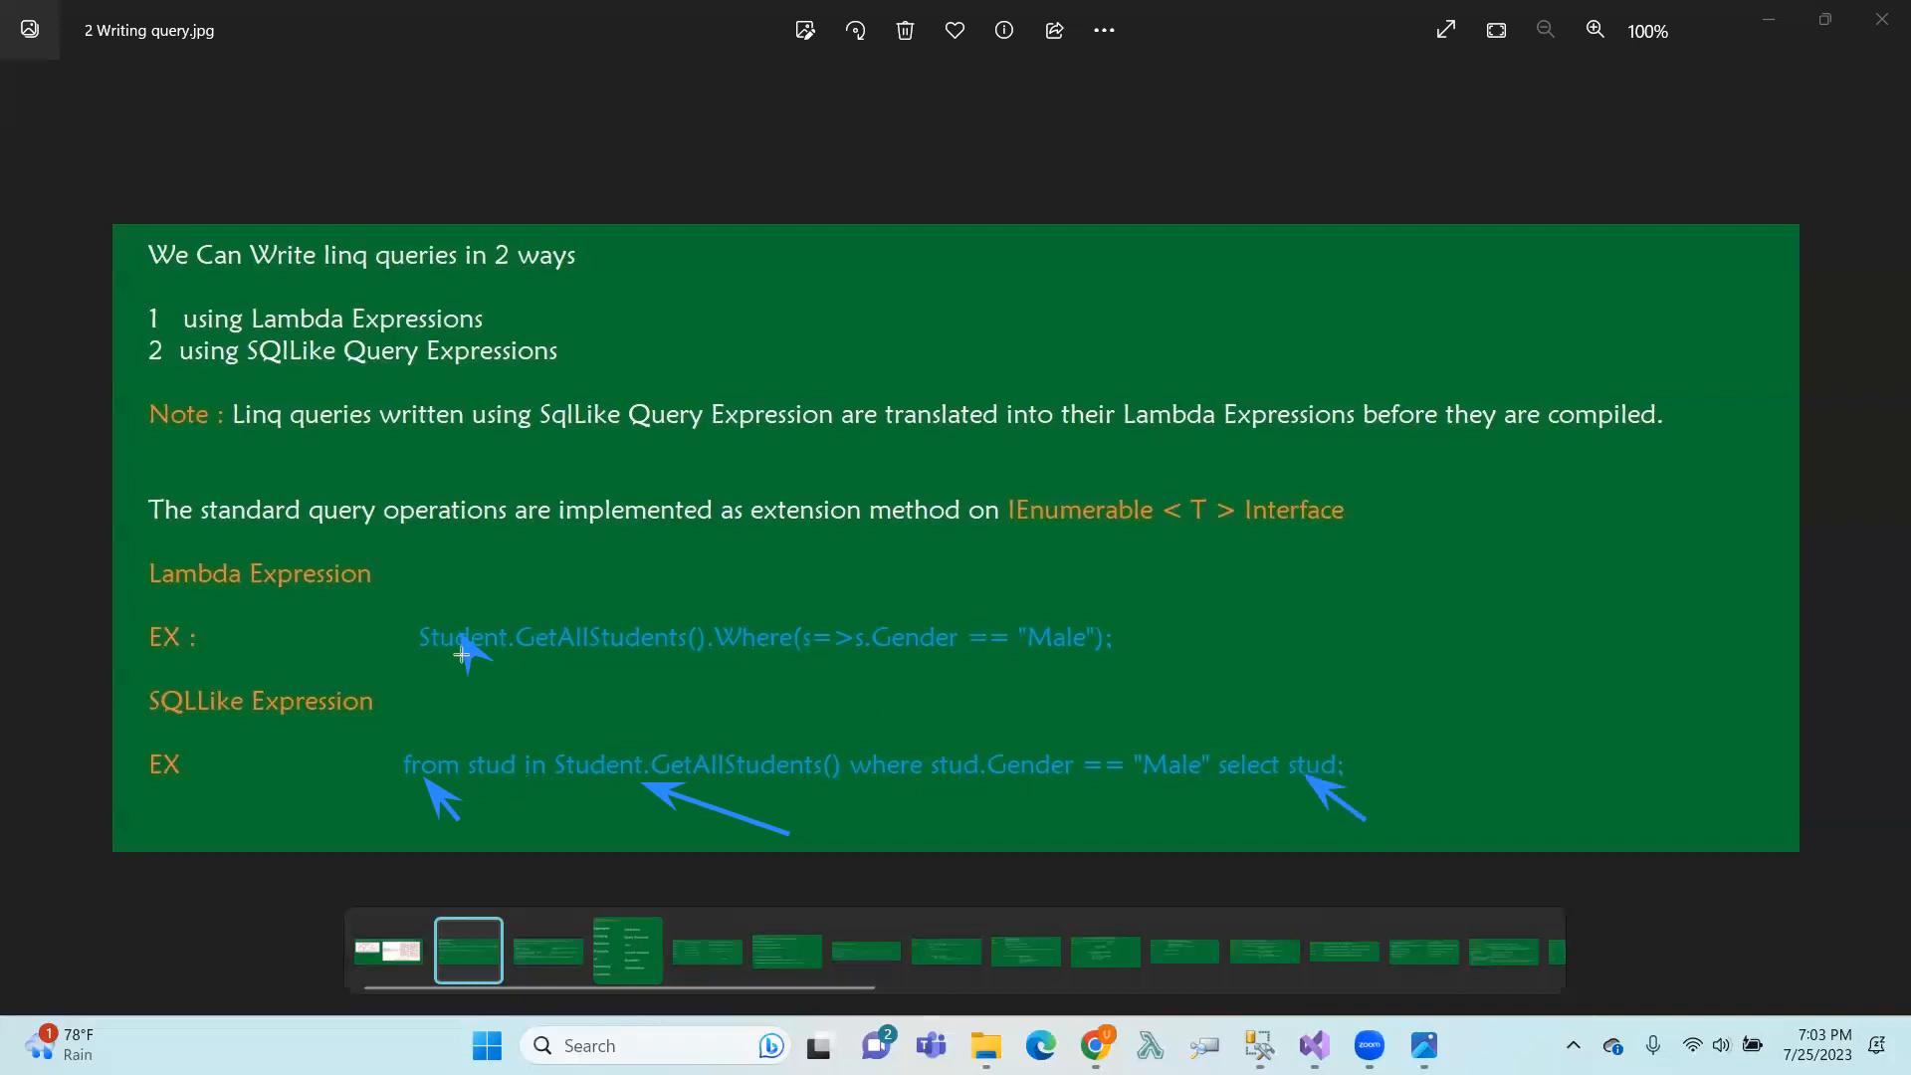
{"action": "mouse_move", "coordinate": [435, 657]}
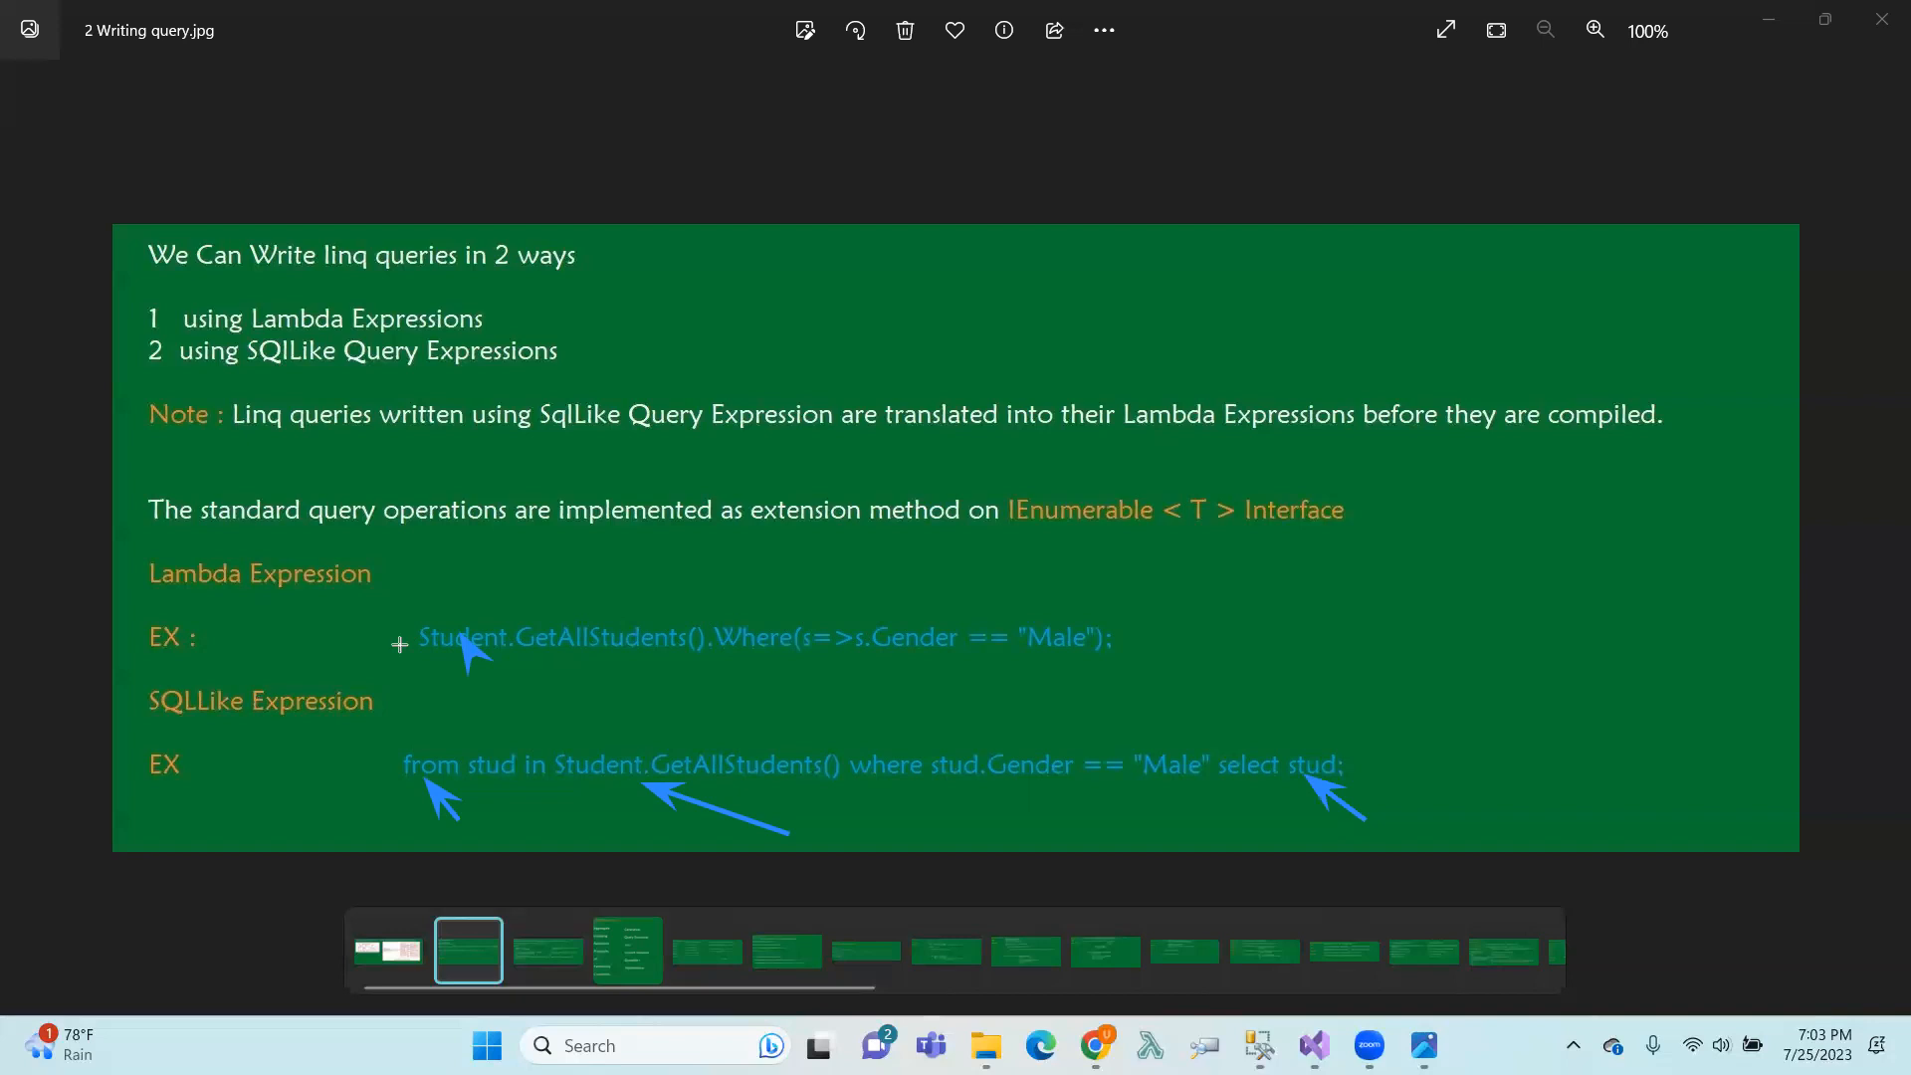
{"action": "mouse_move", "coordinate": [787, 284]}
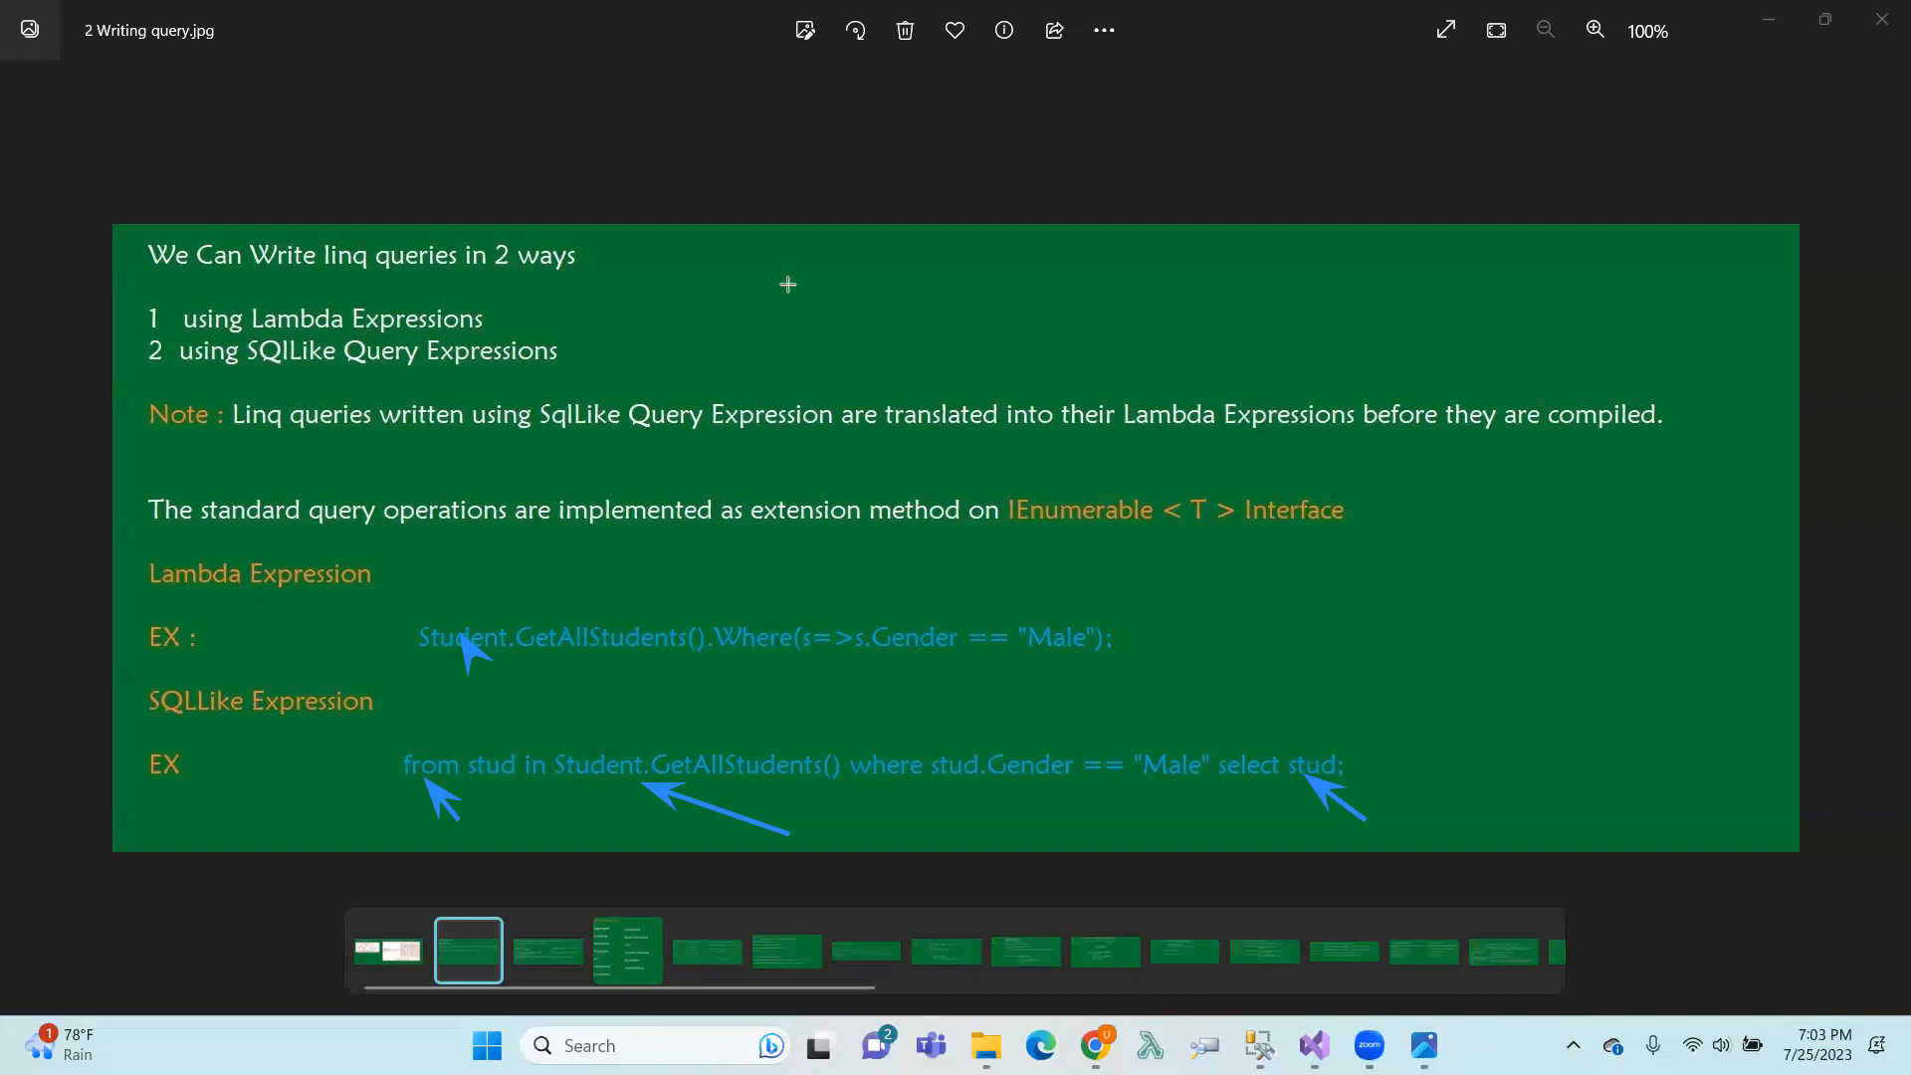